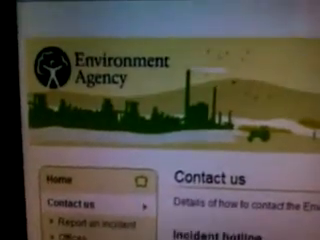
scroll("down", 3)
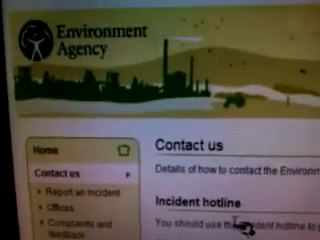
scroll("down", 3)
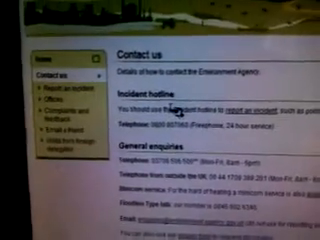